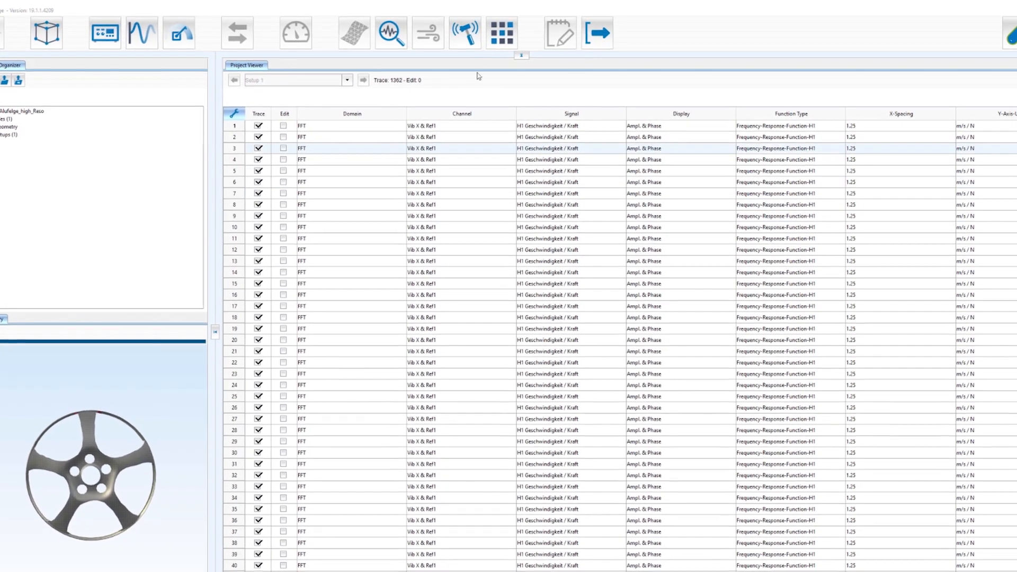
Open the Experimental Modal Analysis module with CMIF settings: 25 modes, 0–3% damping, 10–3500 Hz
{"action": "left_click", "coordinate": [464, 32]}
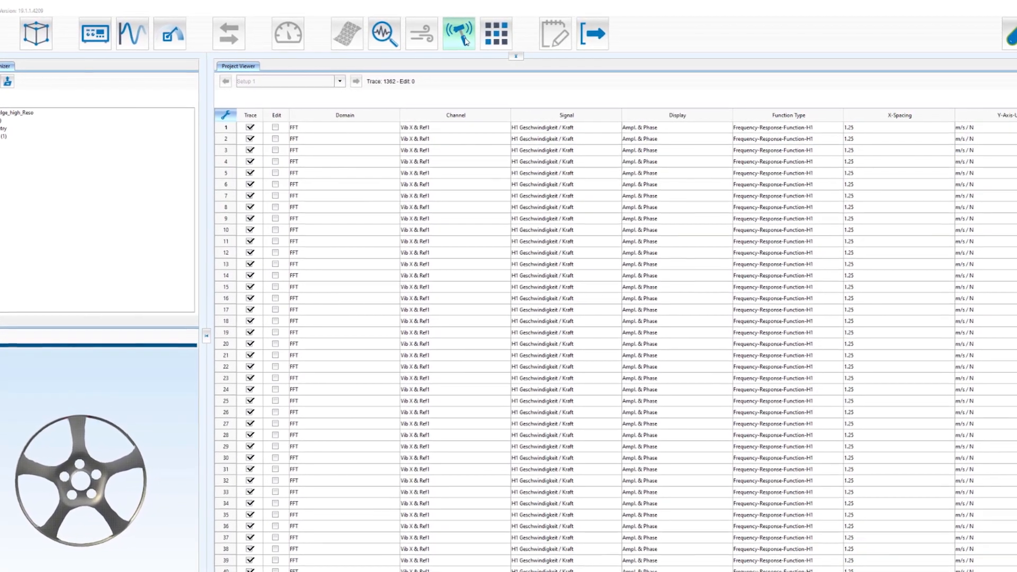
{"action": "left_click", "coordinate": [458, 34]}
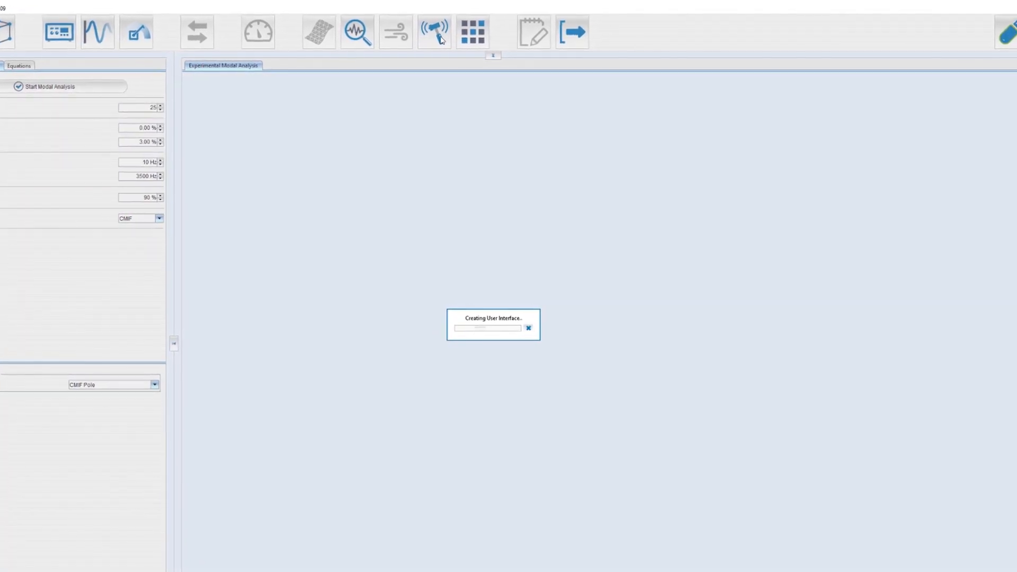
{"action": "left_click", "coordinate": [434, 31]}
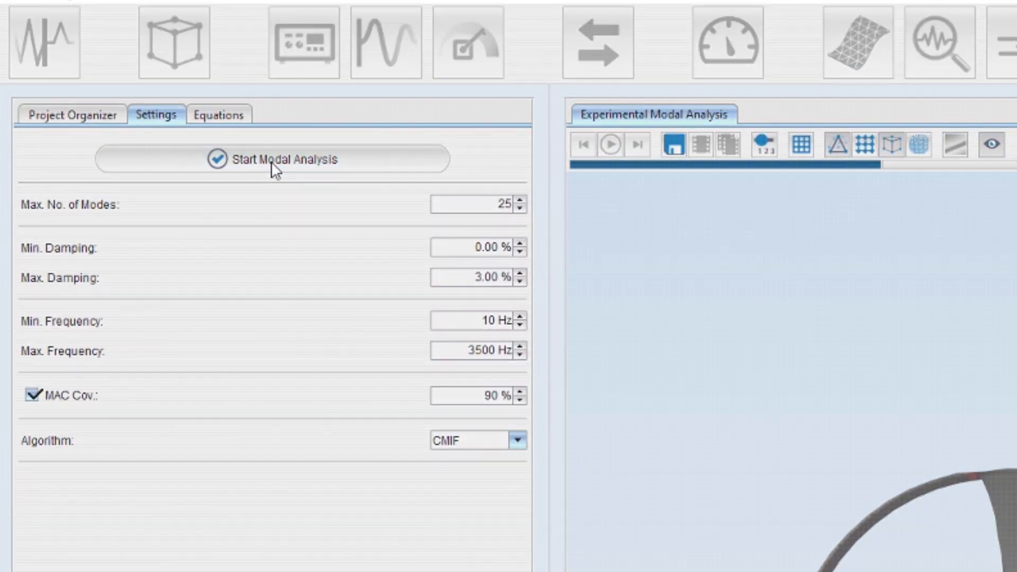
Start the modal analysis and view the 14-mode results table (388.75–3223.75 Hz) with CMIF peaks
{"action": "left_click", "coordinate": [271, 159]}
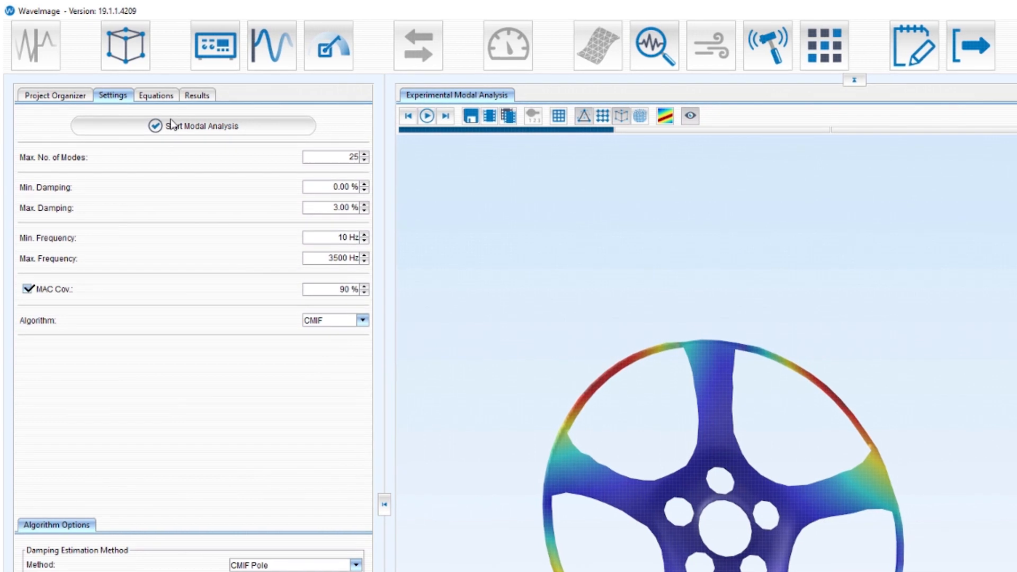
{"action": "left_click", "coordinate": [200, 96]}
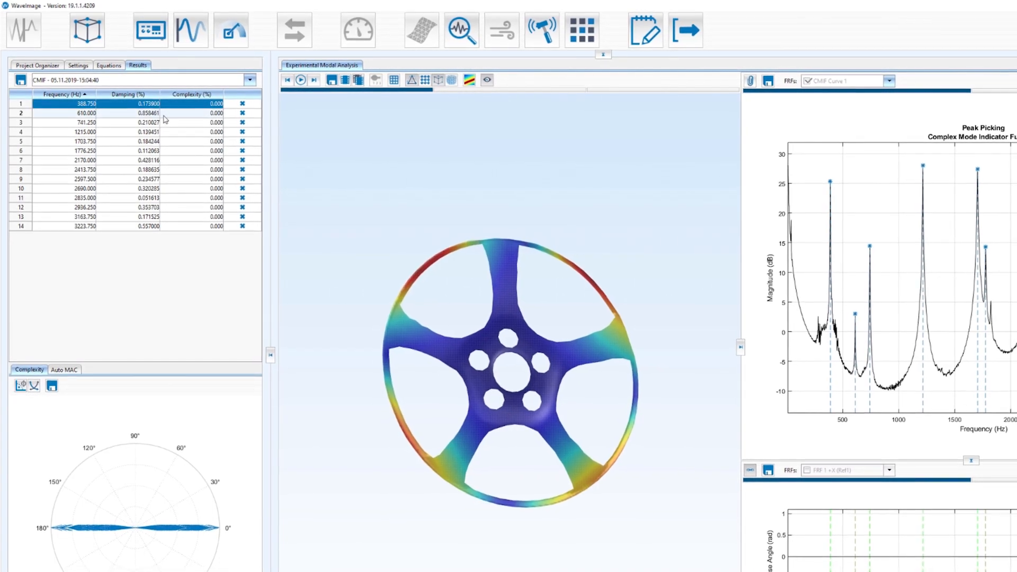
Play the mode-shape animation and select the 1215 Hz mode in row 4 of the results
{"action": "left_click", "coordinate": [299, 79]}
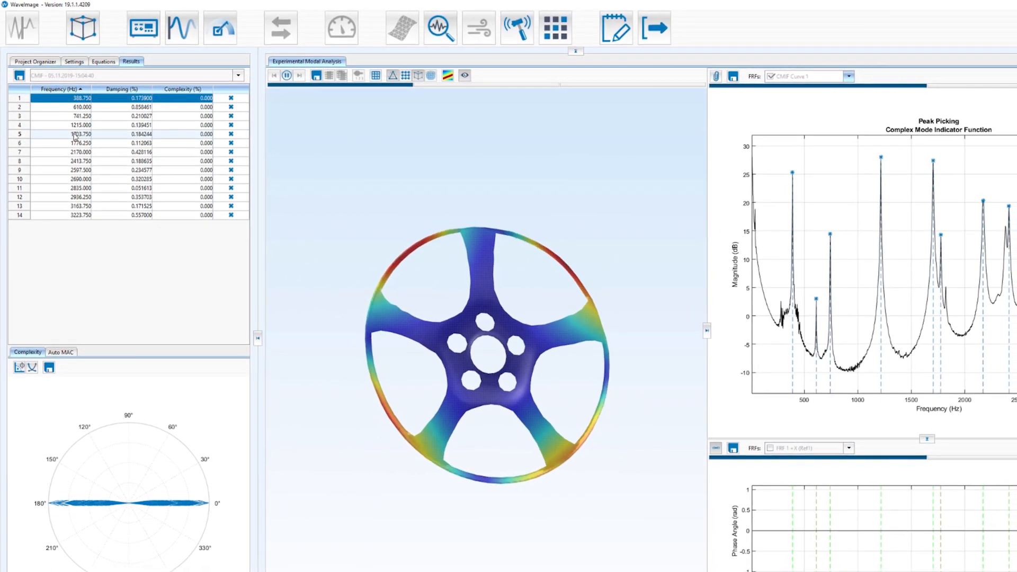
{"action": "left_click", "coordinate": [78, 124]}
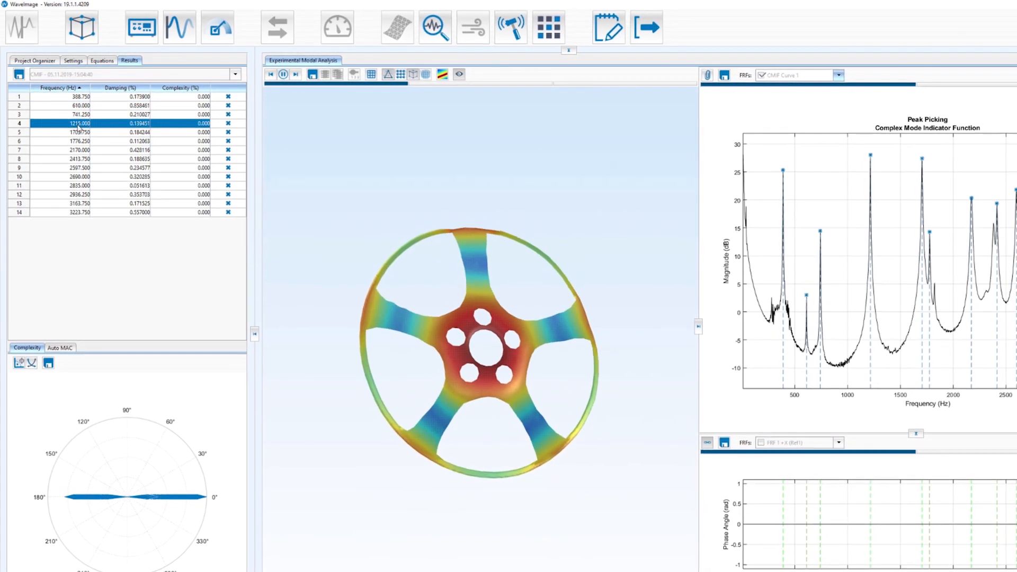